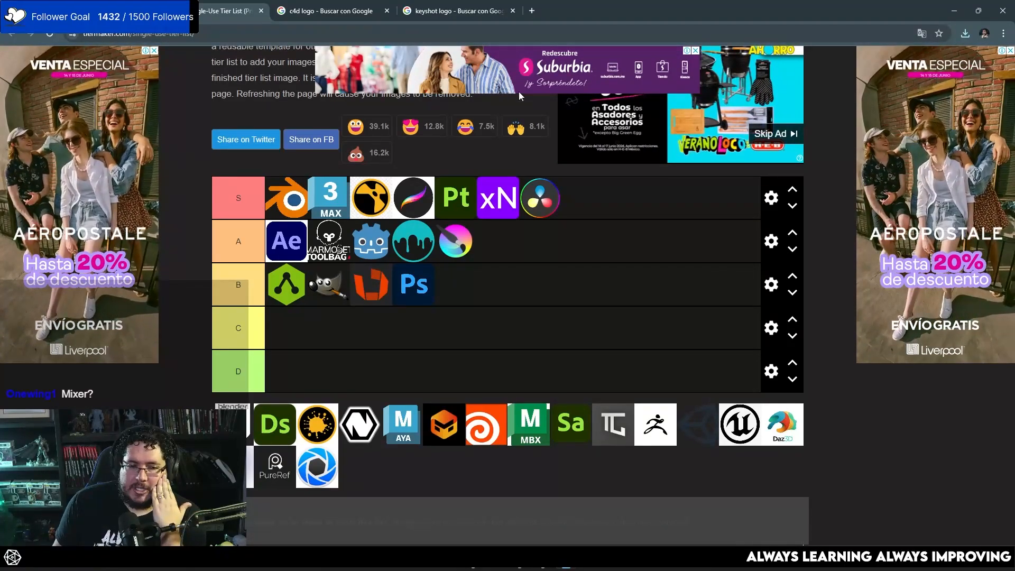
Switch from the tier list to the browser tab with the Google search.
left_click(457, 10)
type("substance designer")
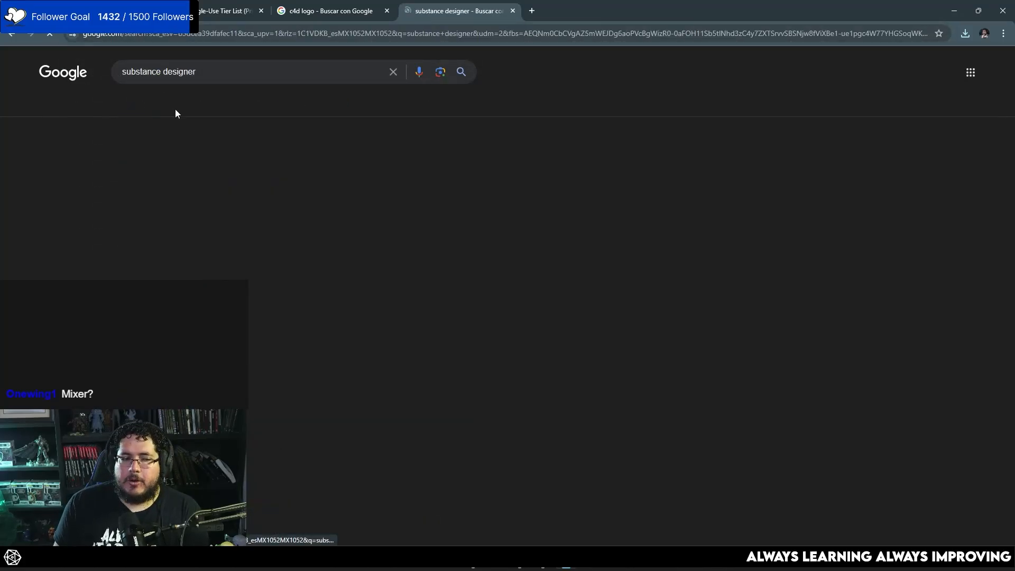
Browse the substance designer image results, then return to the TierMaker tab.
left_click(170, 105)
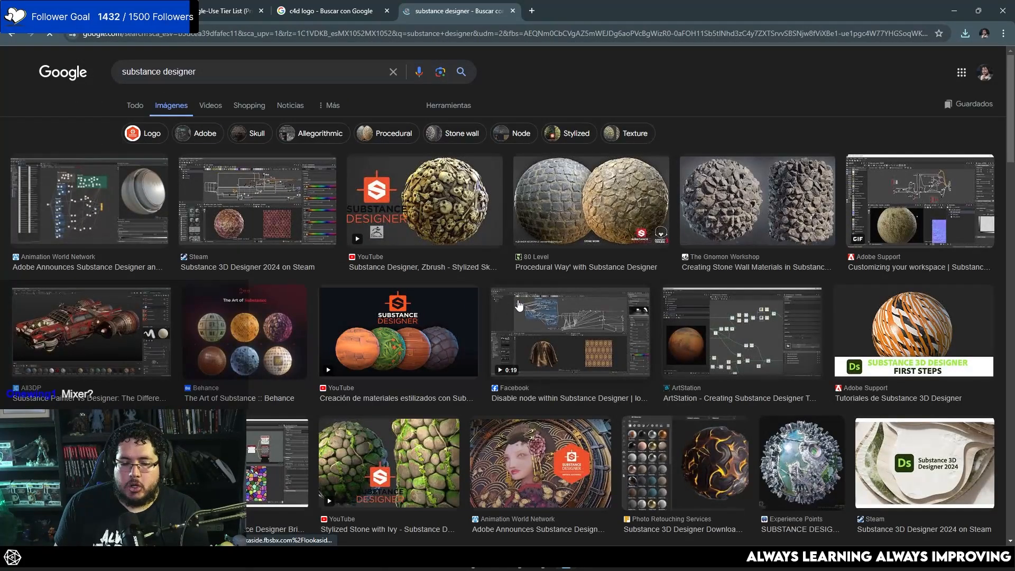
scroll("down", 3)
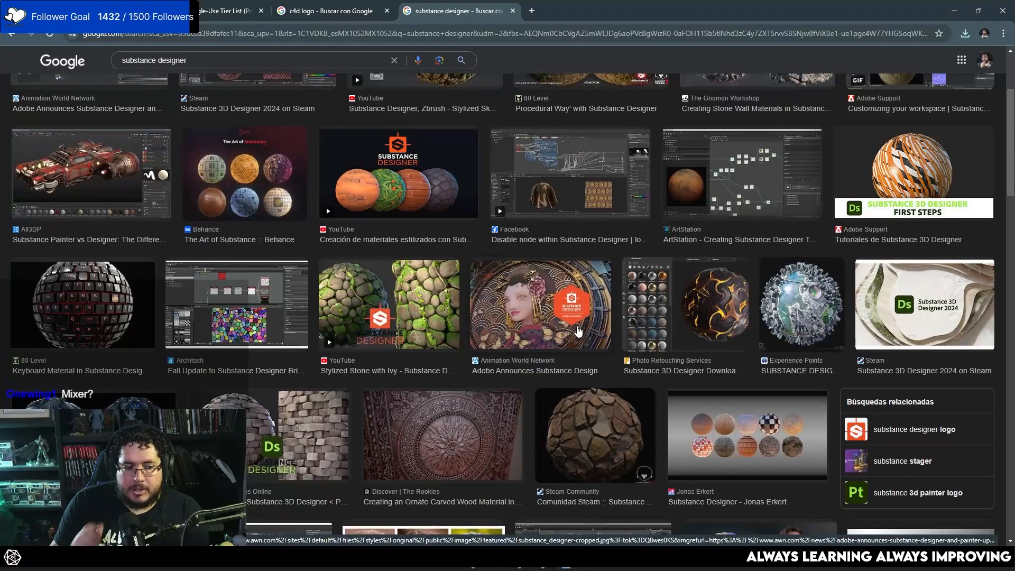
scroll("down", 3)
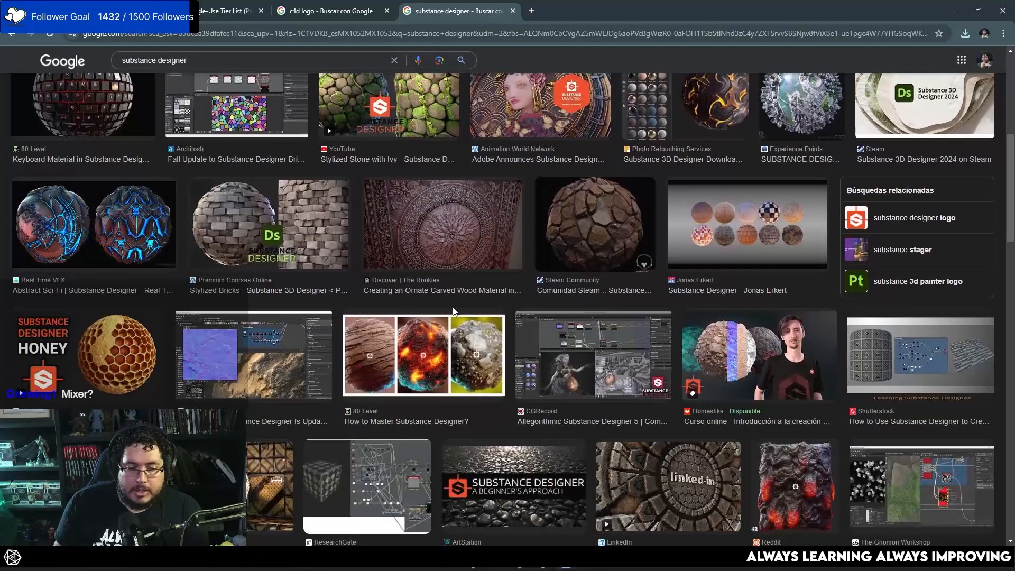
scroll("down", 3)
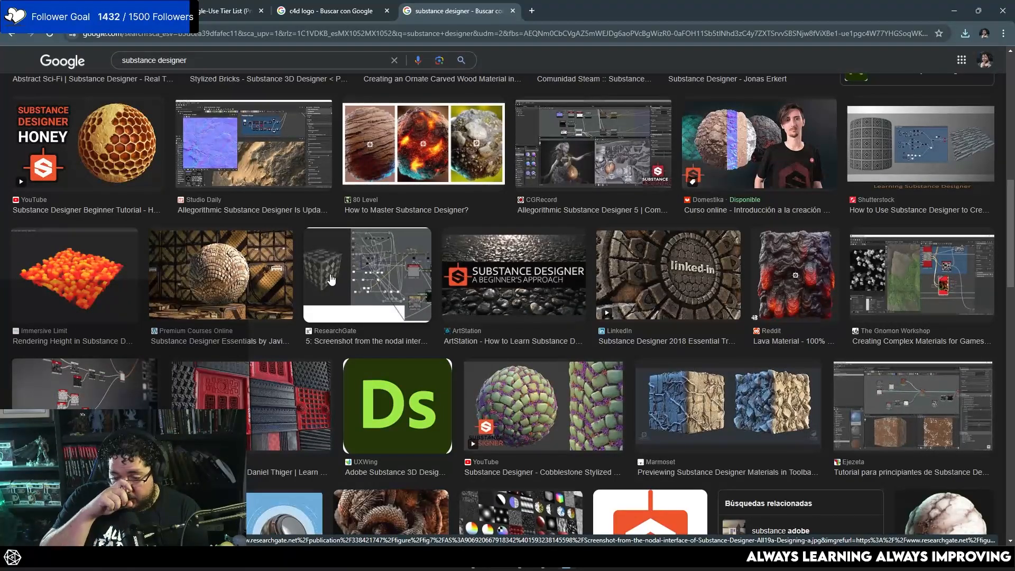
mouse_move(641, 192)
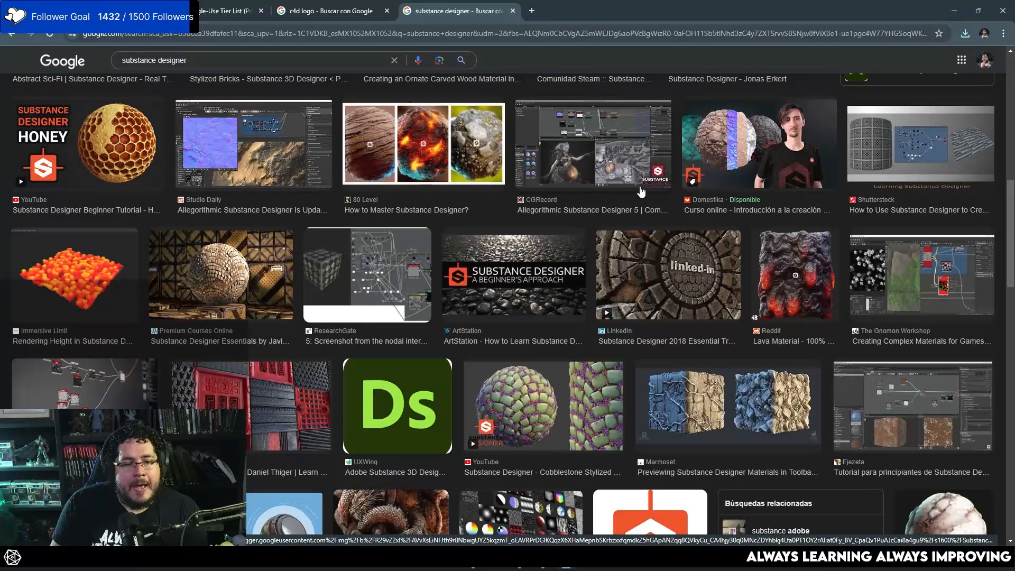
scroll("down", 3)
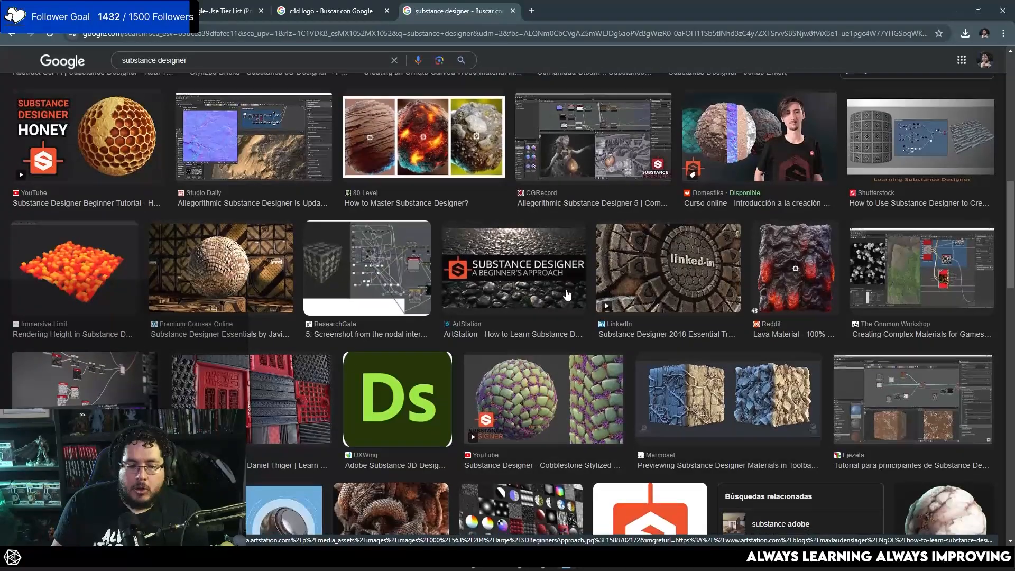
scroll("down", 3)
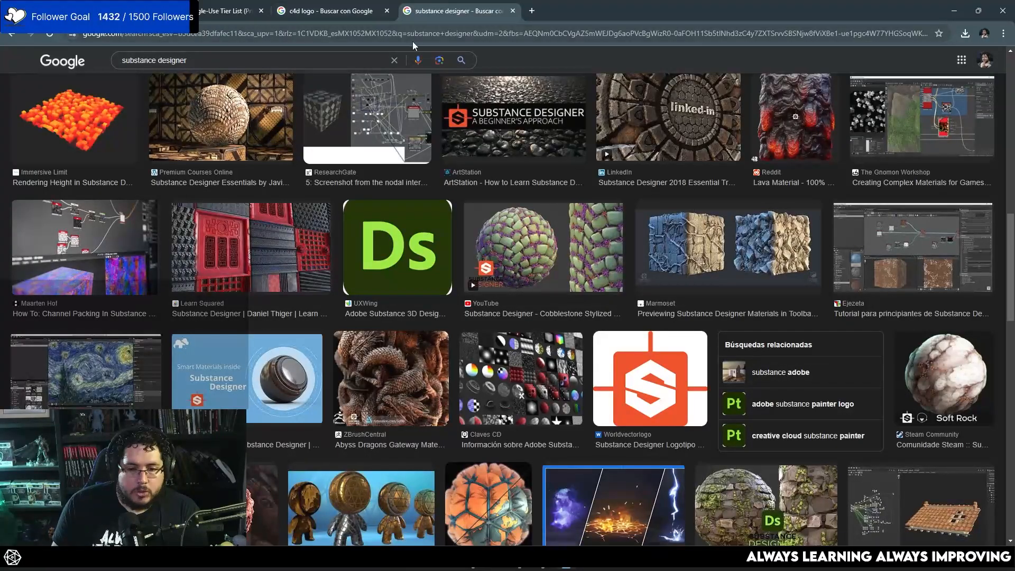
left_click(227, 11)
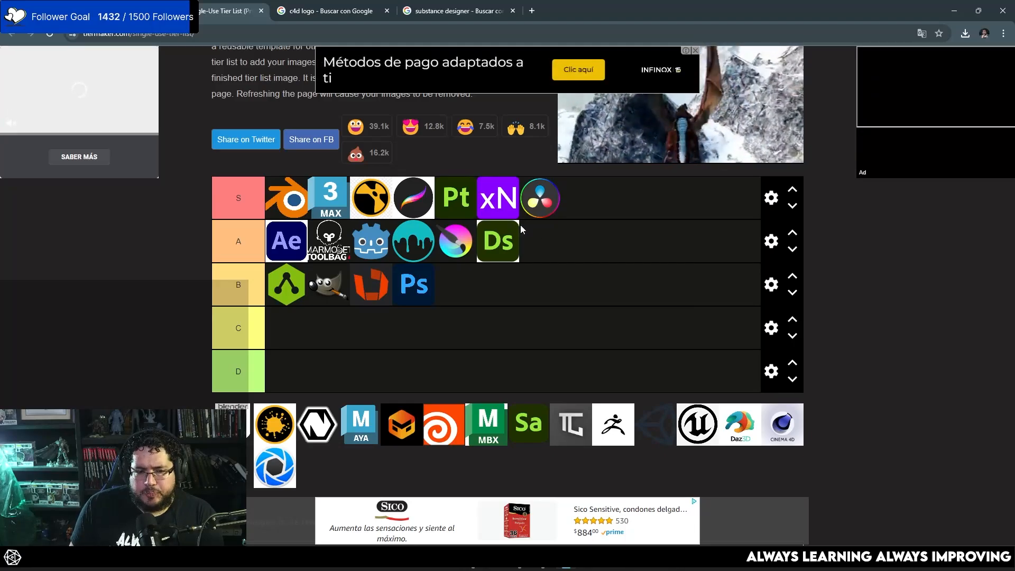
mouse_move(526, 227)
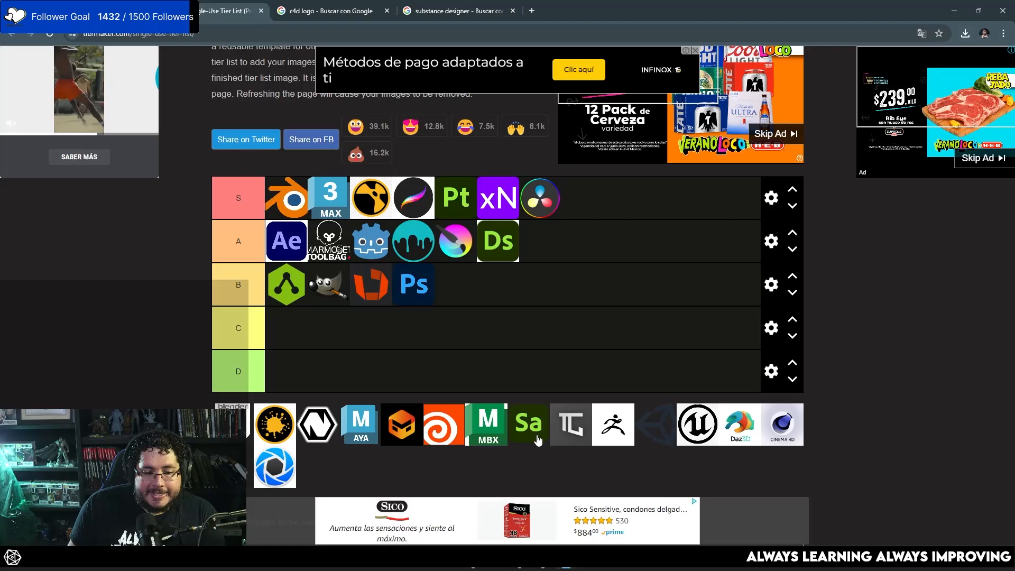
Place the Substance Sampler logo in tier A and go back to the image search.
left_click_drag(528, 424, 443, 283)
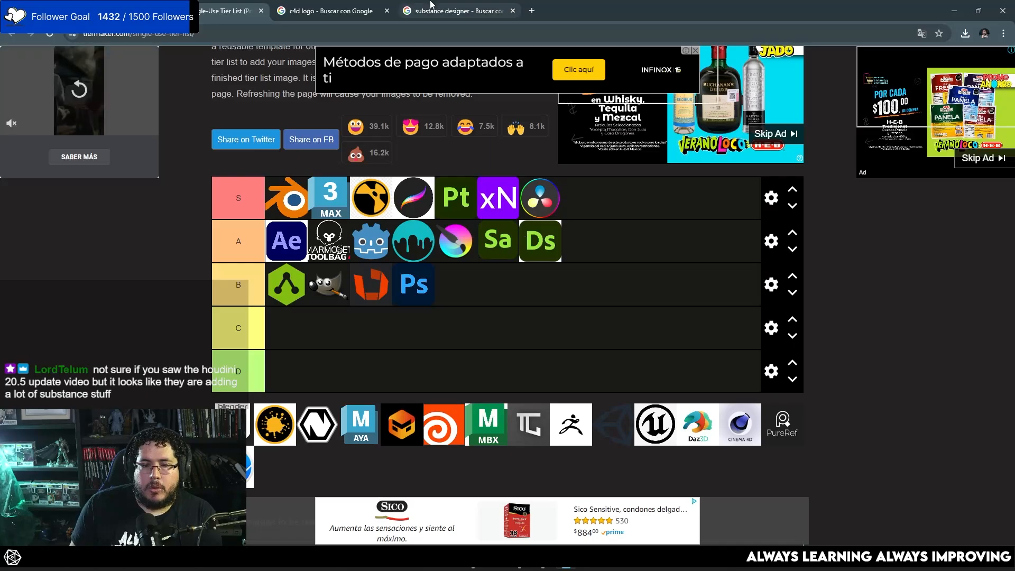
left_click(457, 10)
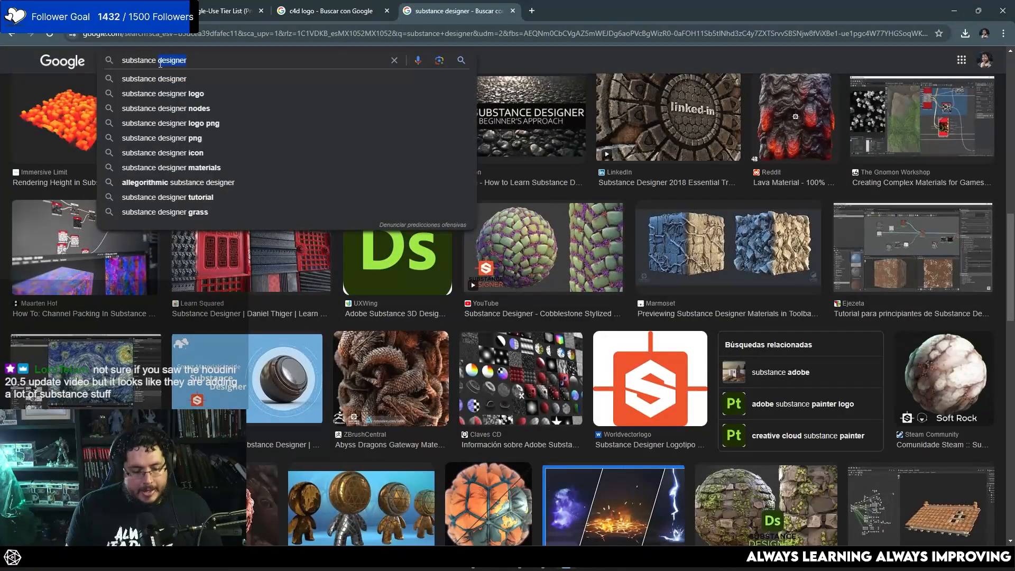
Search Google Images for 'substance sampler', check the tier list, and return to the results.
type("substance sampler")
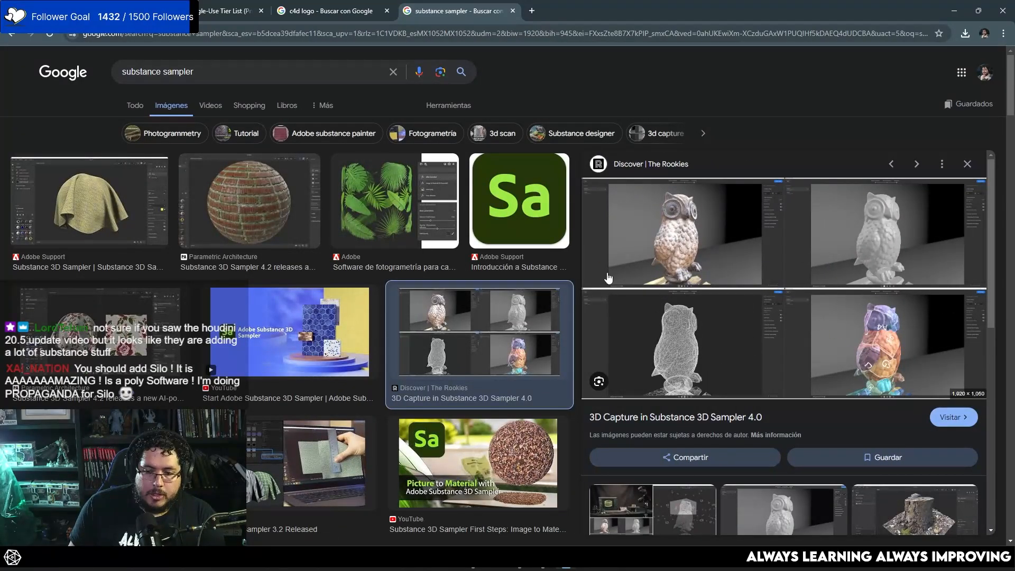
scroll("down", 3)
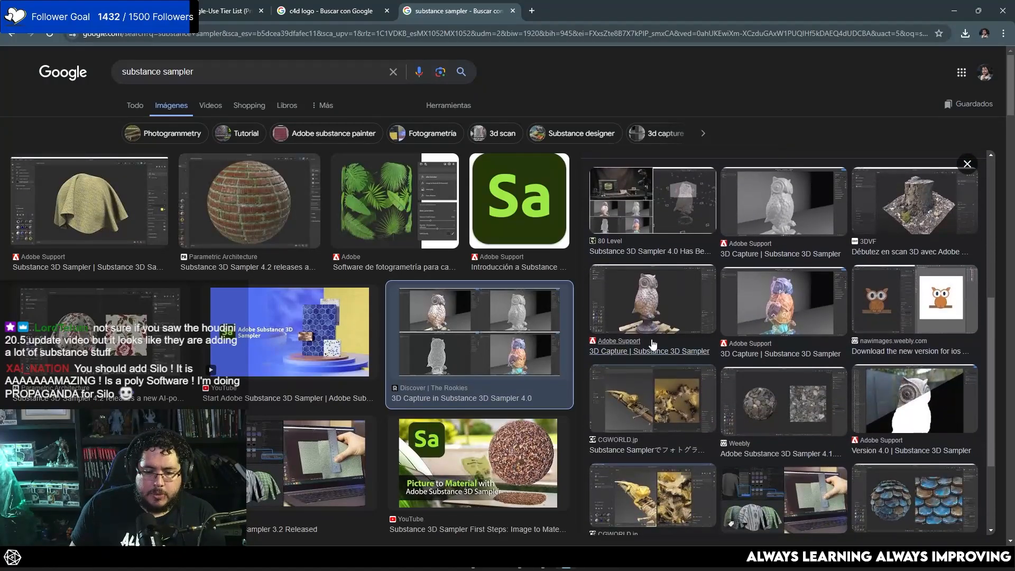
mouse_move(287, 321)
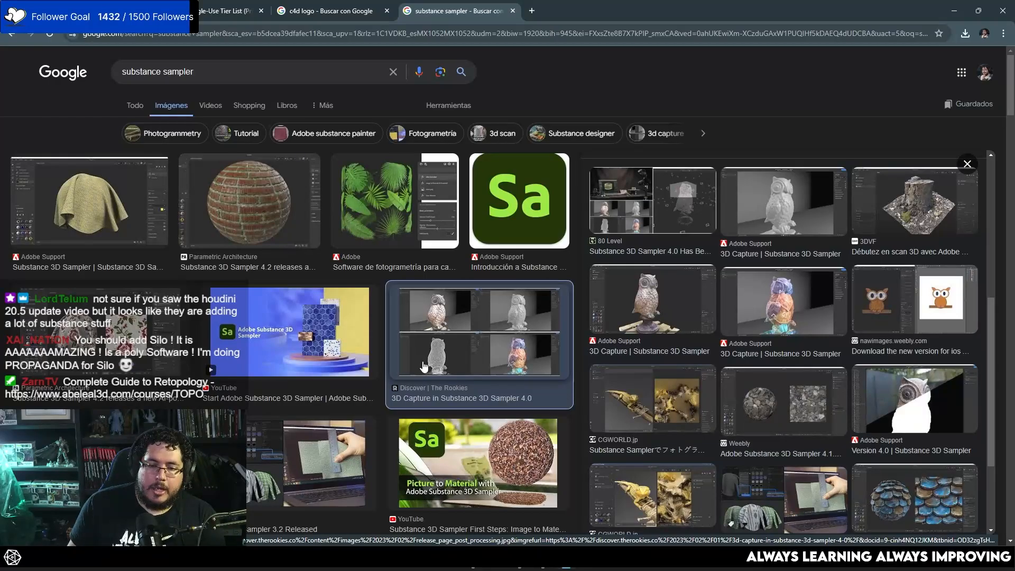
left_click(220, 11)
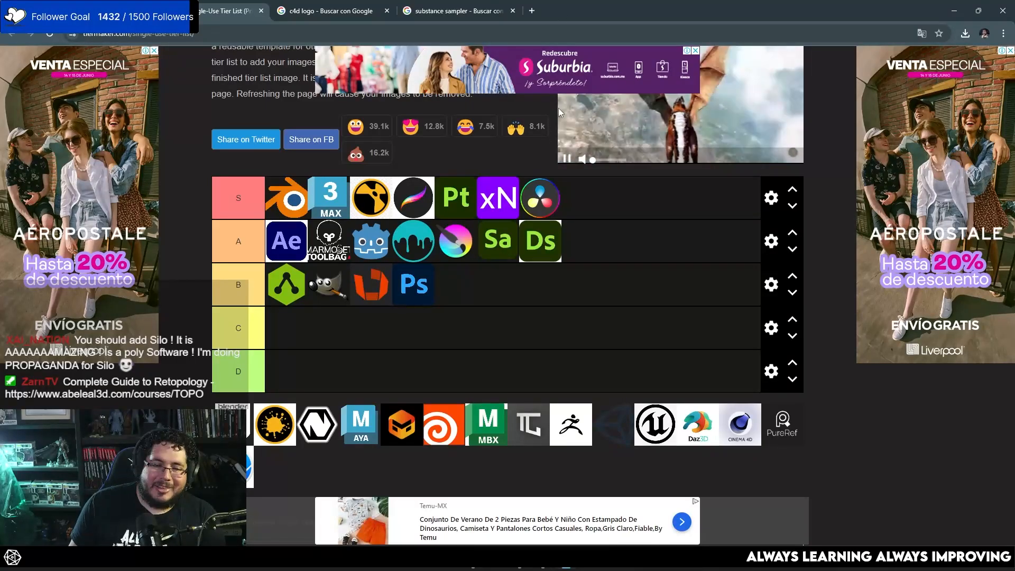
left_click(458, 11)
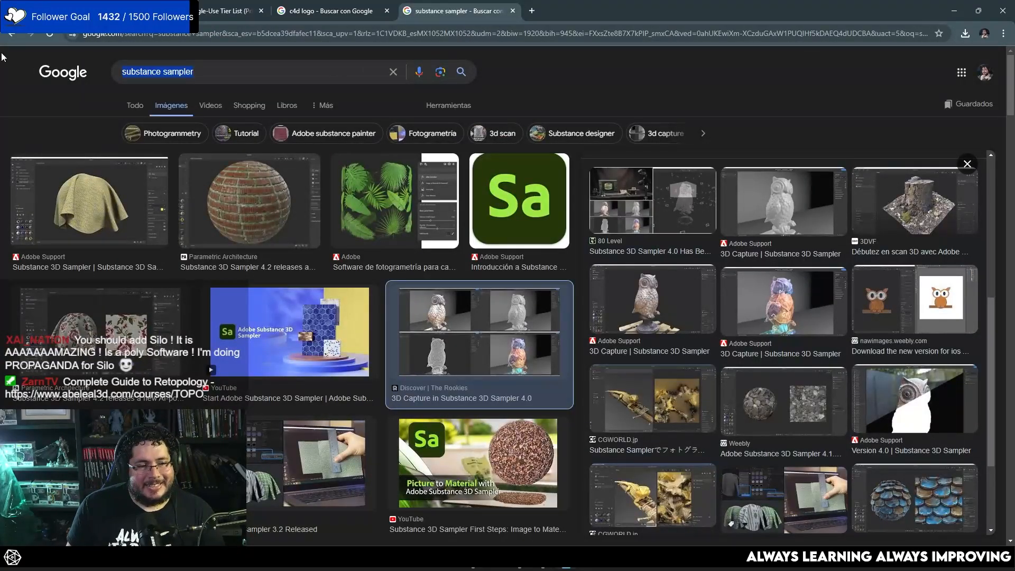
Search briefly for 'stager', then bring up image results for 'substance modeler'.
type("stager")
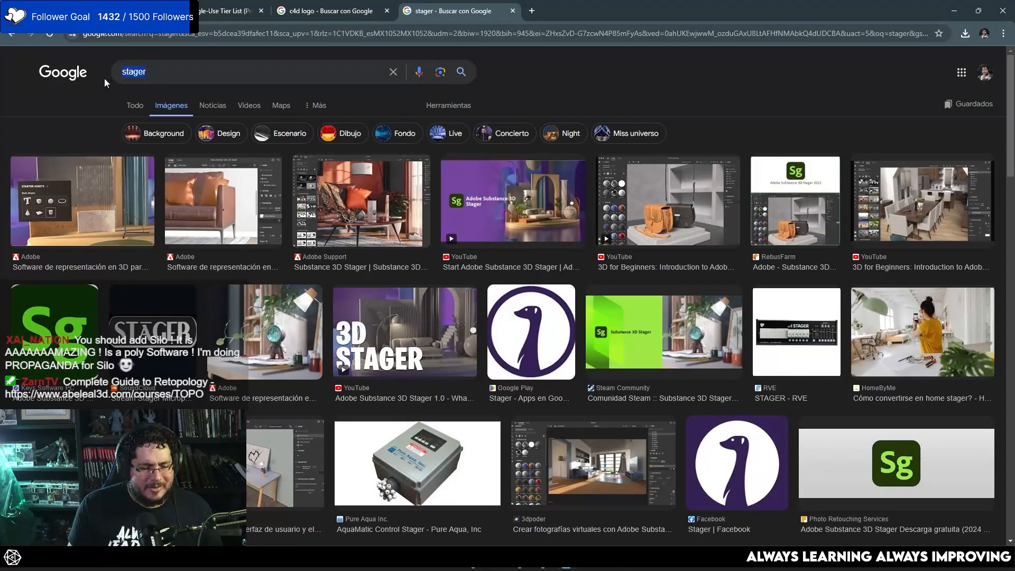
type("substance modeler")
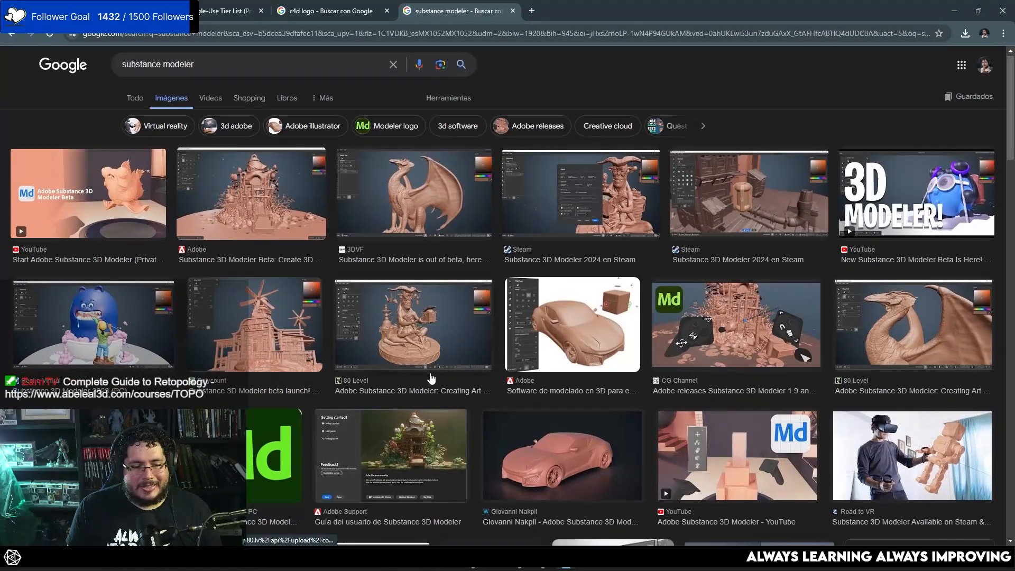
Save the Substance Modeler logo image to disk as 'modeler'.
right_click(526, 452)
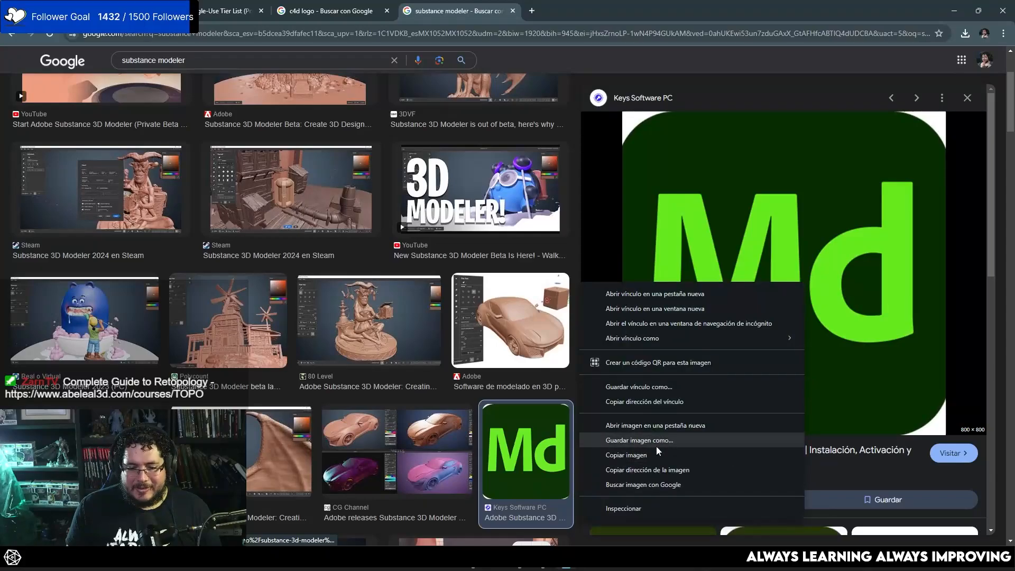
left_click(639, 440)
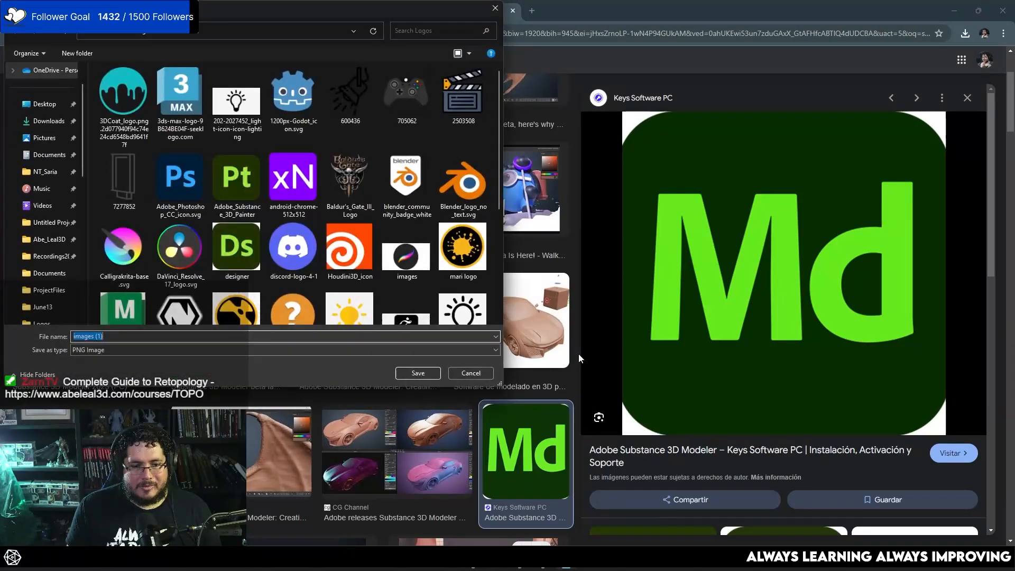
type("modeler\" \"stager\"")
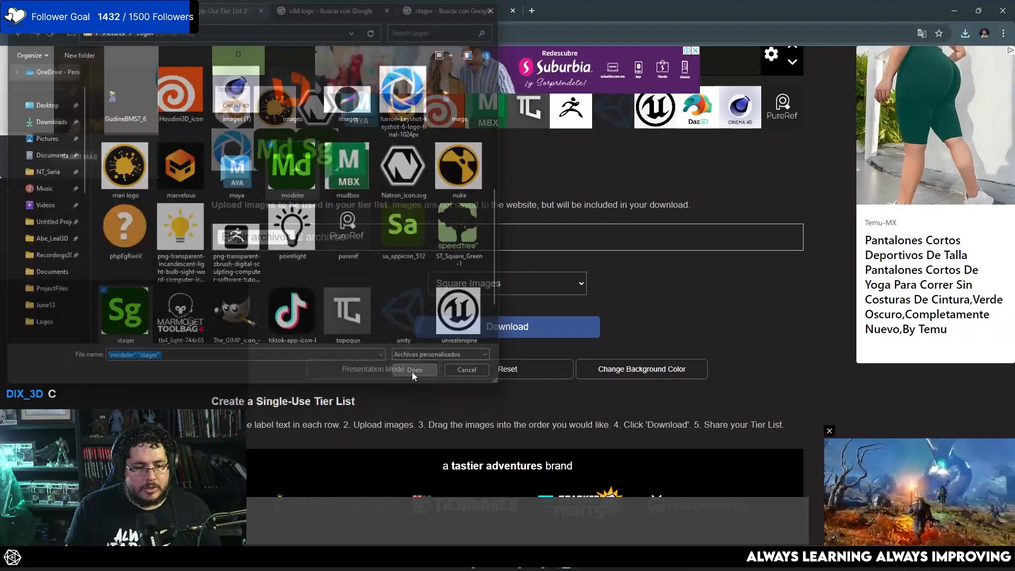
Upload the modeler and stager logos to TierMaker and rank Stager in tier C.
left_click(422, 369)
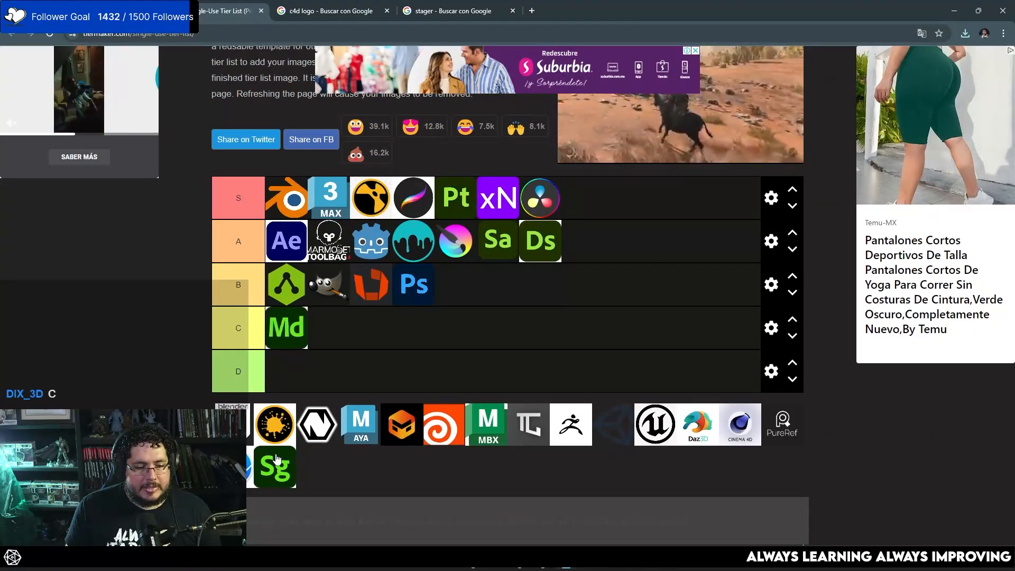
left_click_drag(274, 468, 327, 327)
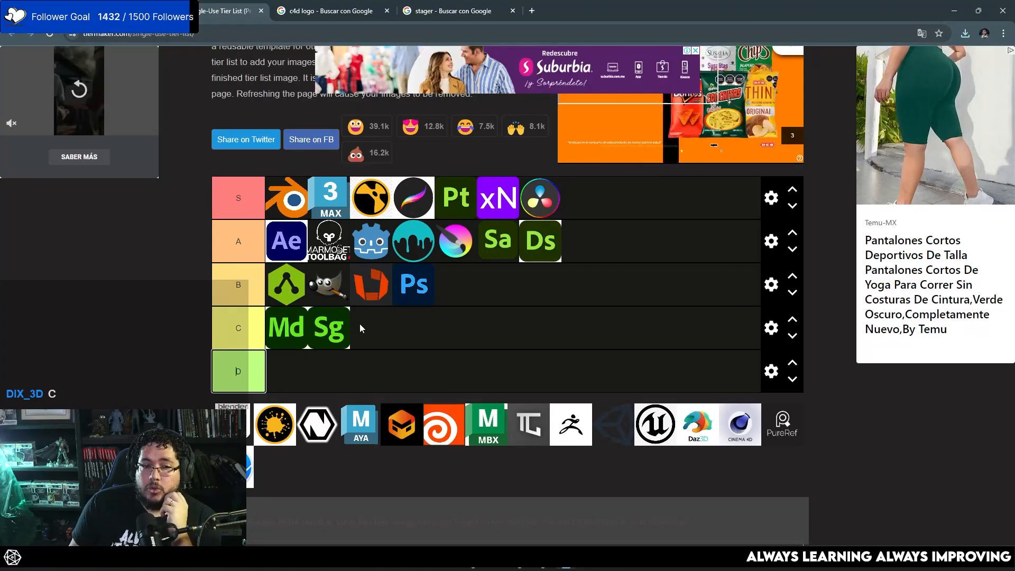
left_click(447, 10)
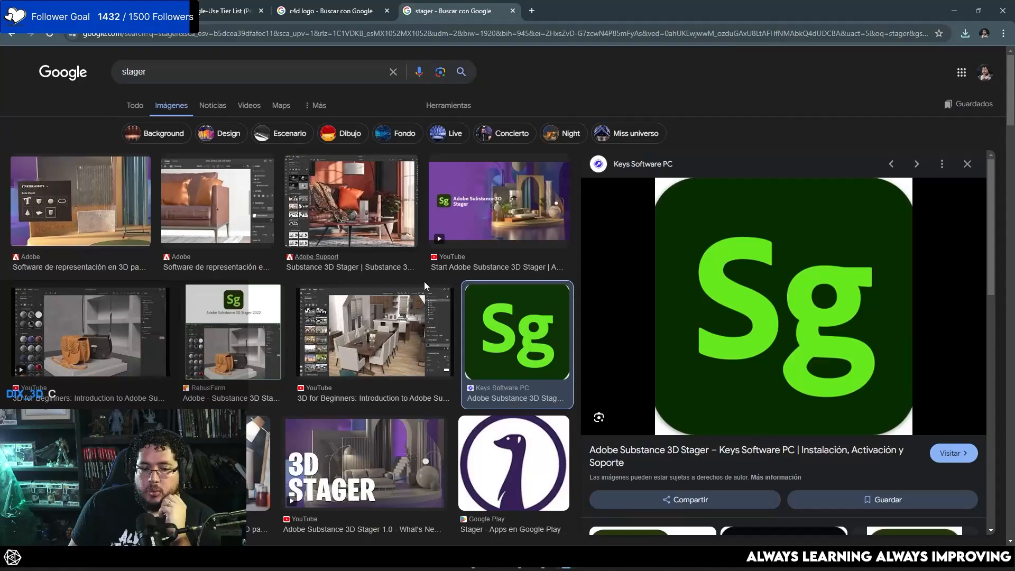
Preview the Substance 3D Stager screenshot, browse more Substance results, then return to the tier list.
left_click(350, 208)
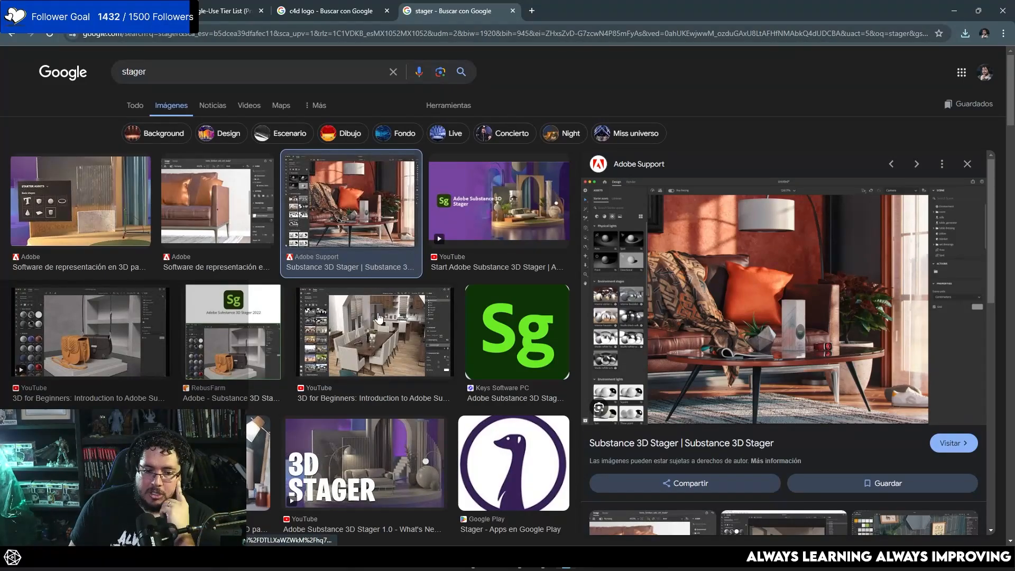
mouse_move(664, 240)
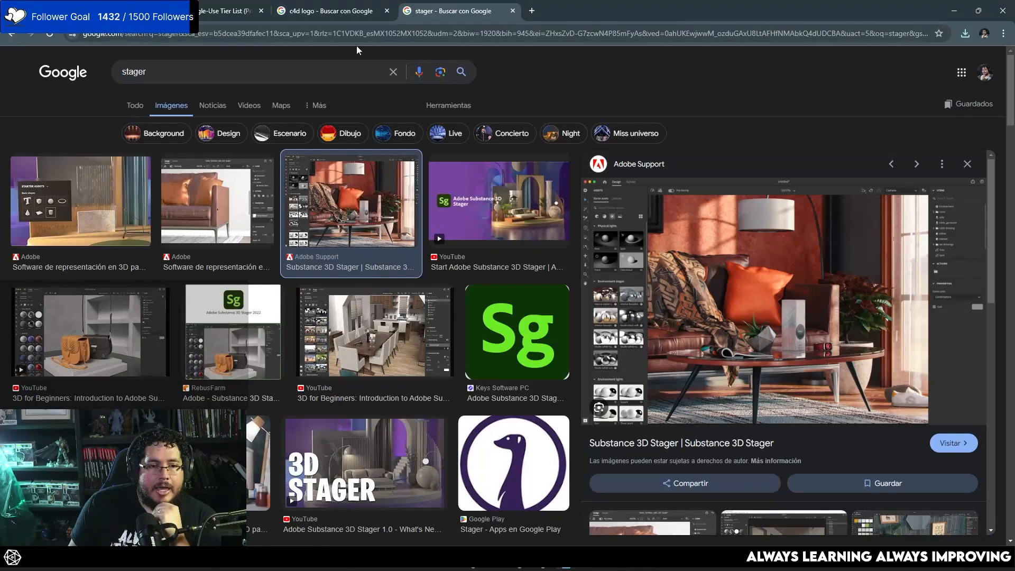
type("subs")
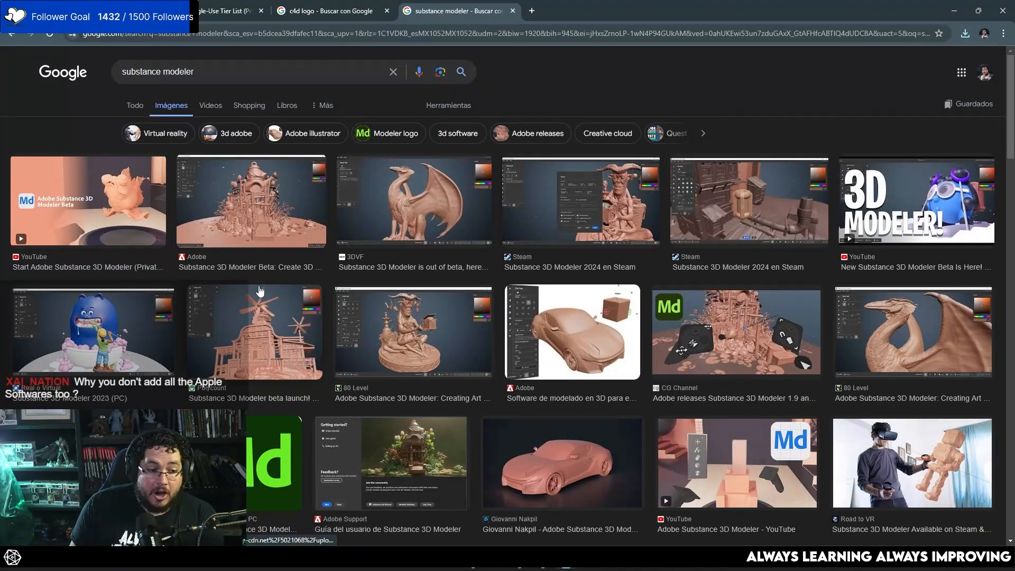
scroll("down", 3)
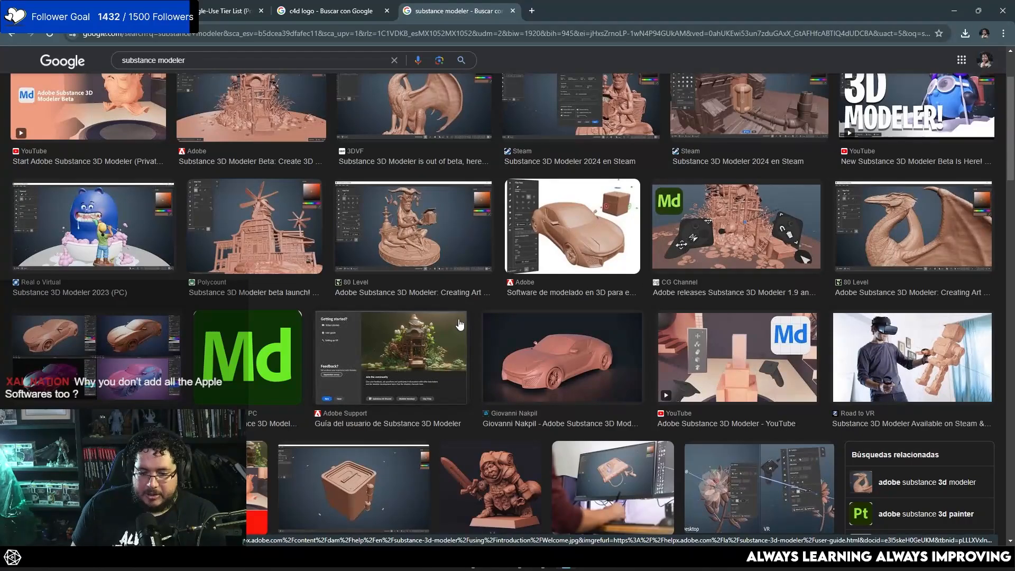
scroll("down", 3)
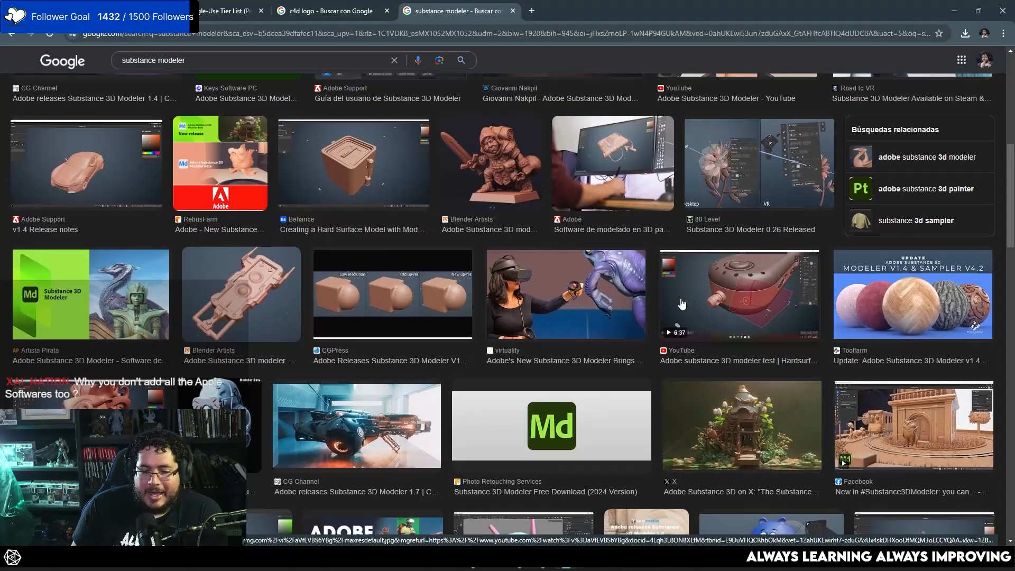
scroll("down", 3)
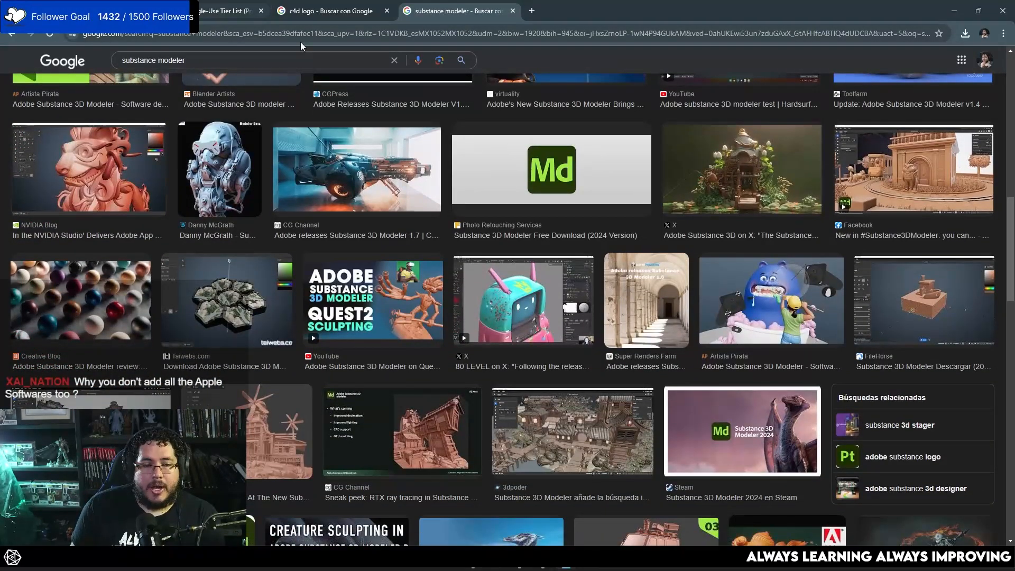
left_click(223, 11)
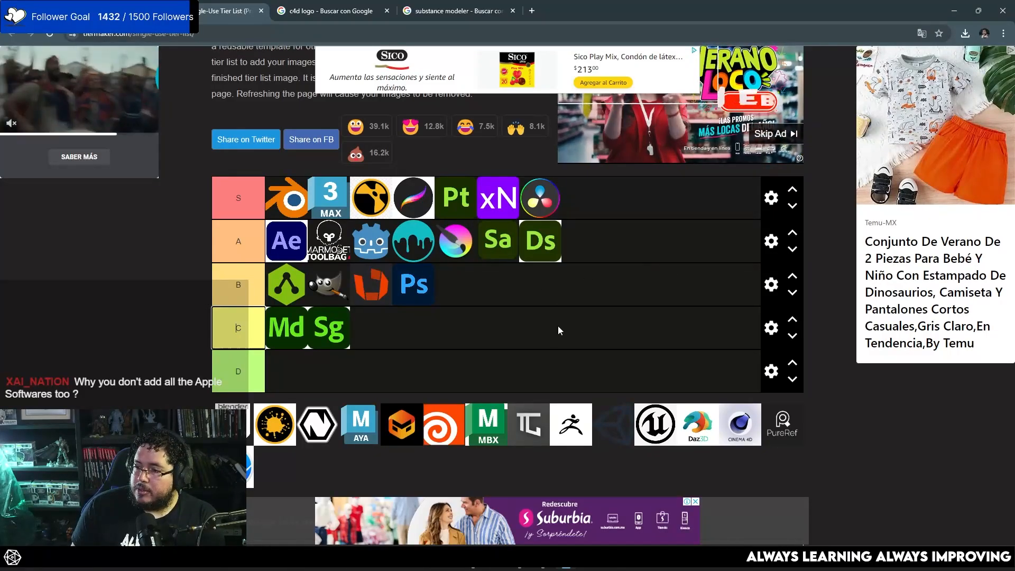
mouse_move(564, 297)
type("silo 3")
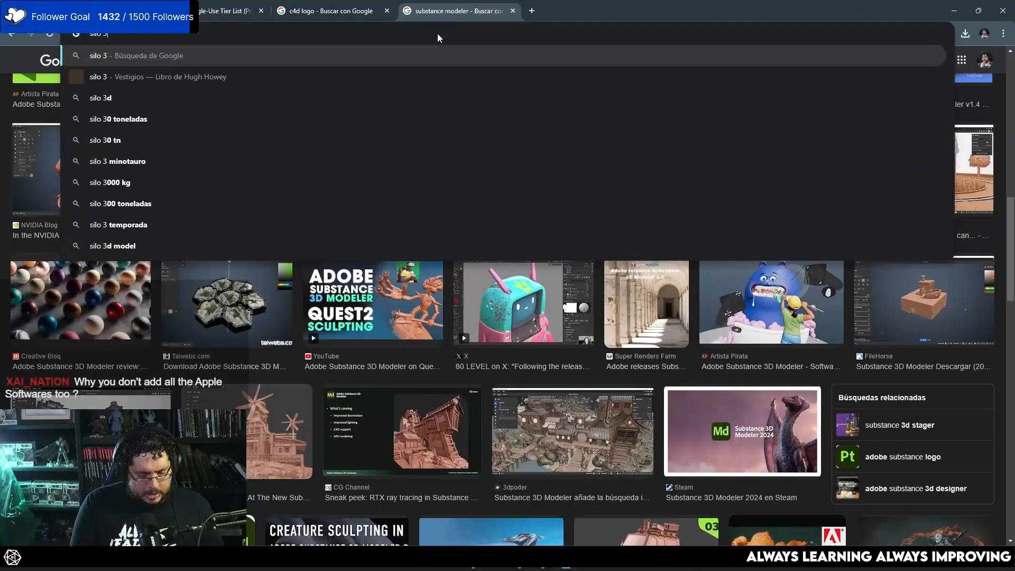
Search for 'silo 3d', open the Silo & Milo website, and go back to the tier list.
left_click(101, 97)
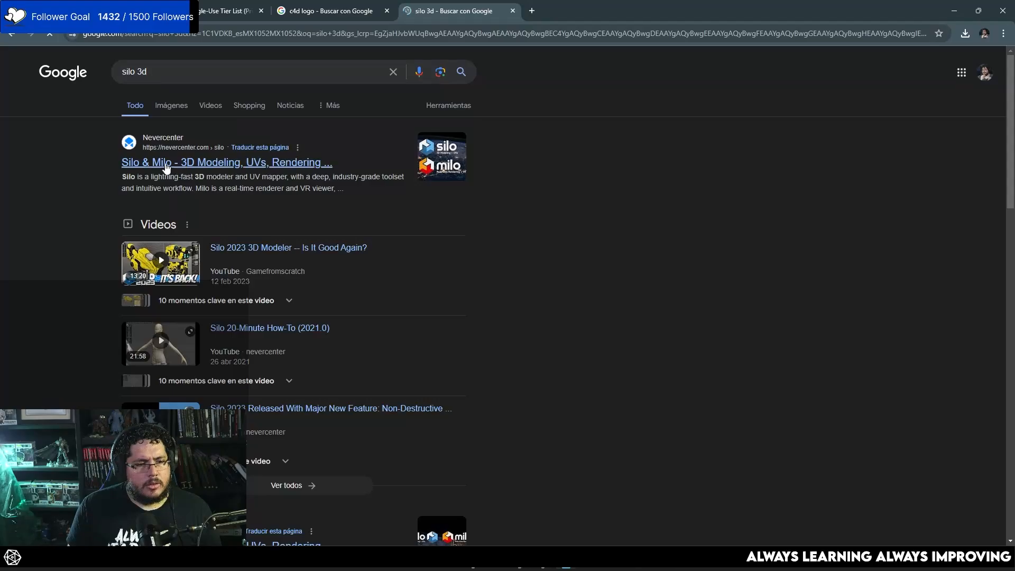
left_click(227, 163)
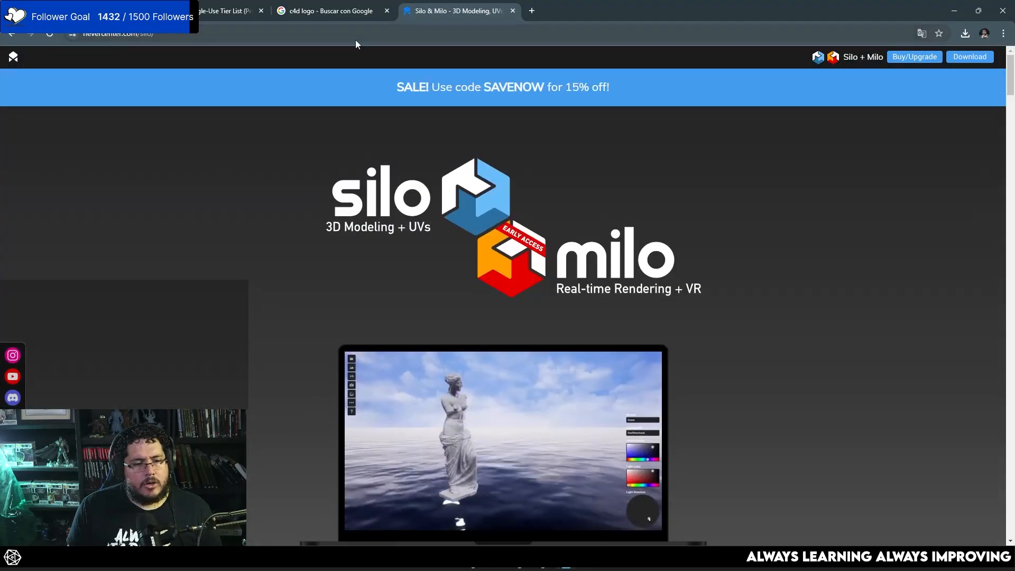
left_click(220, 11)
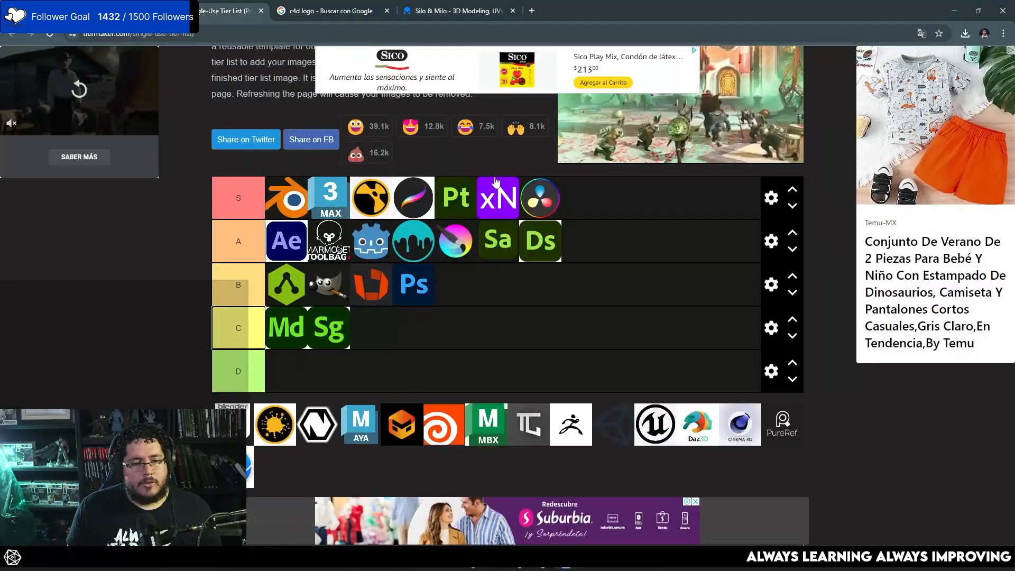